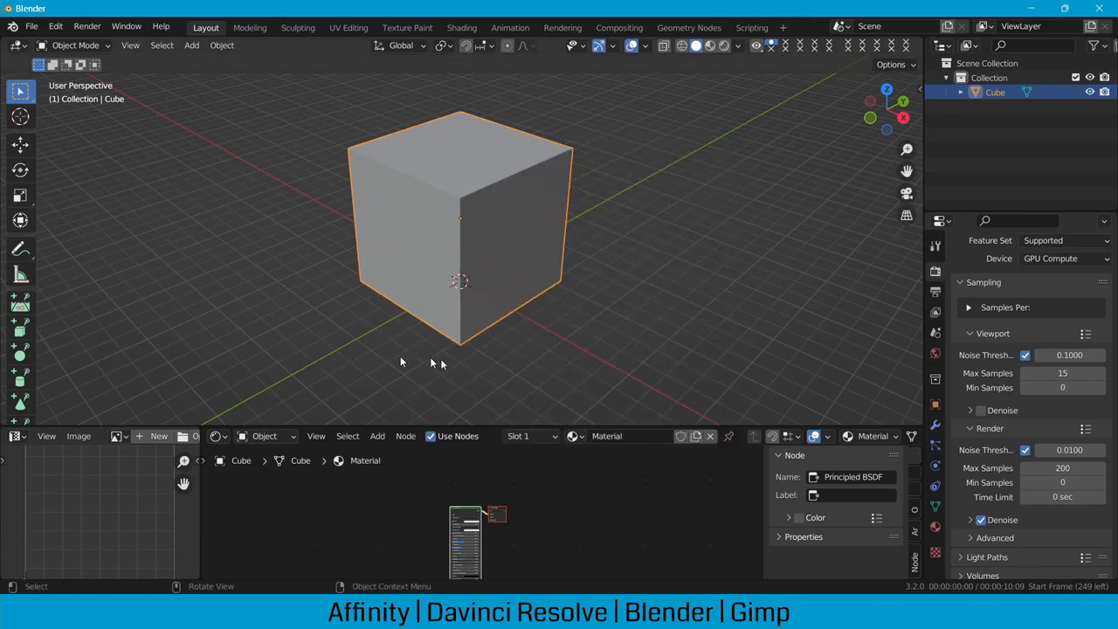
# Step: Enter Edit Mode on the default cube to reach its bottom face
pyautogui.scroll(3)
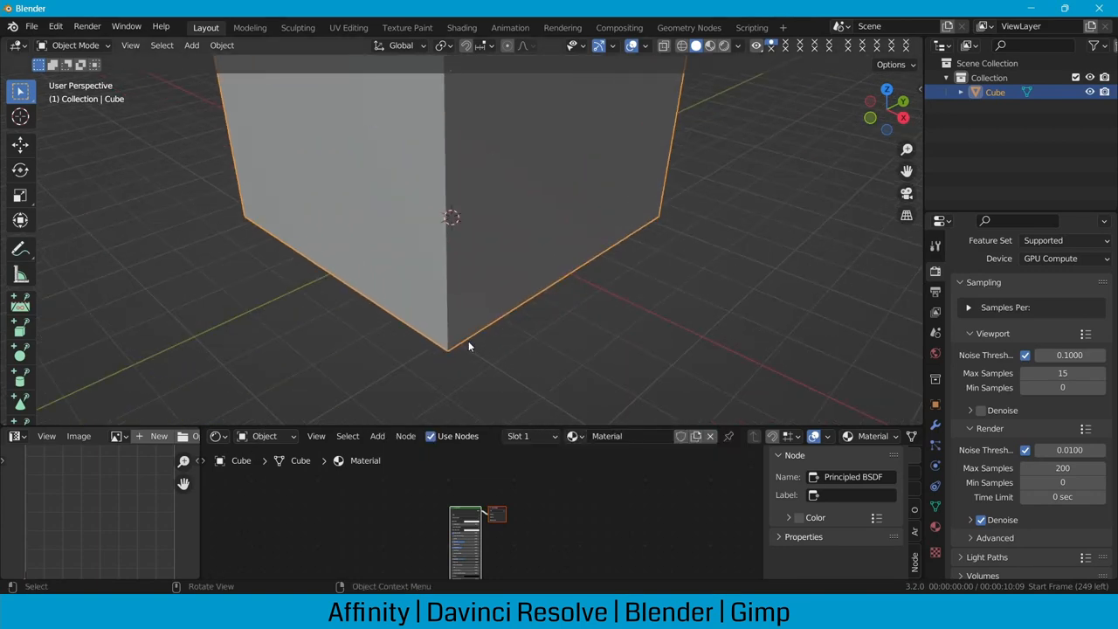
pyautogui.press('Tab')
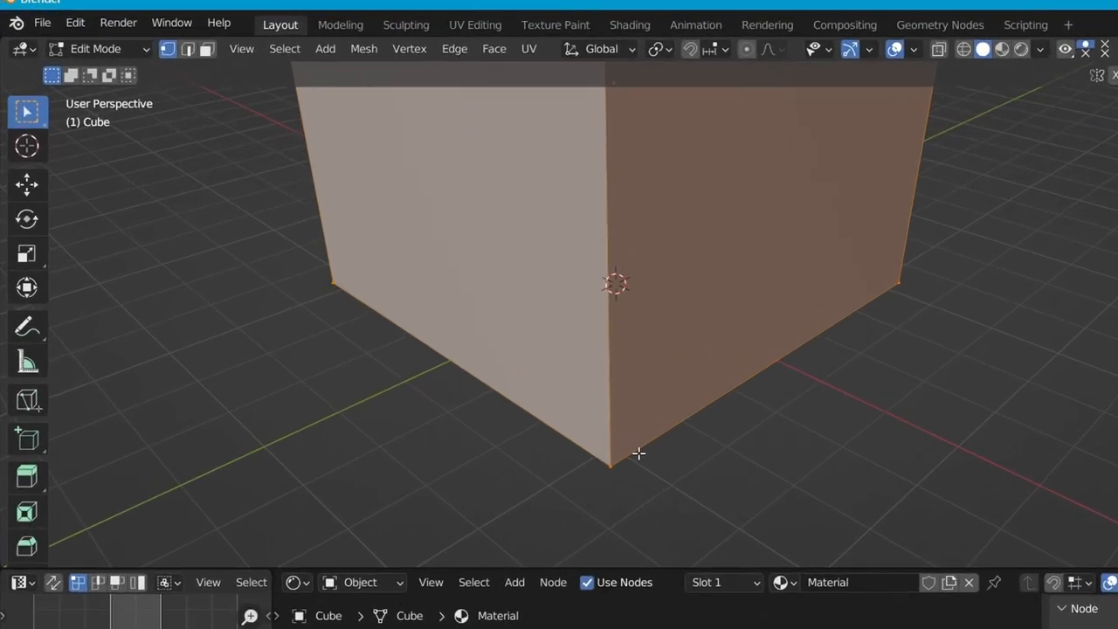
pyautogui.scroll(3)
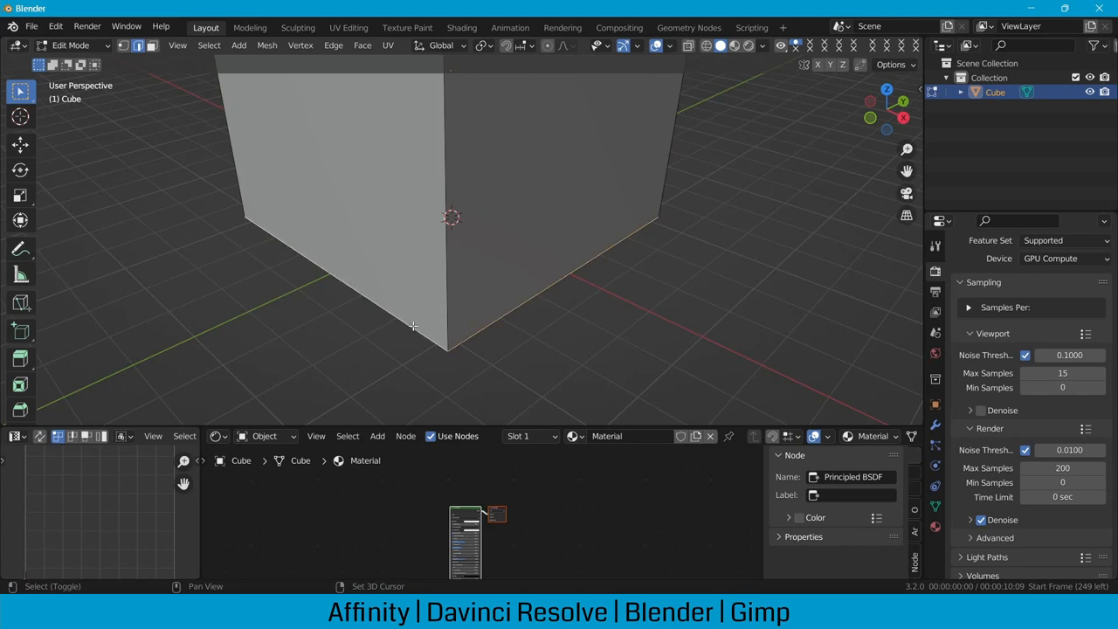
pyautogui.moveTo(376, 362)
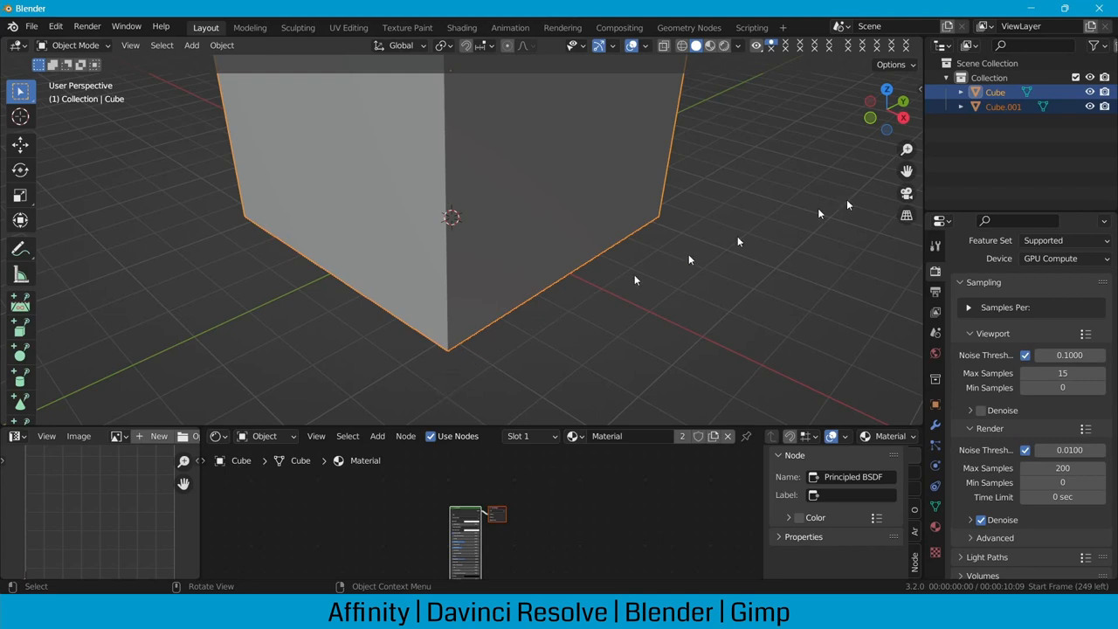
# Step: Select Cube.001 and extrude its face upward into a slab 0.59268 units tall
pyautogui.click(1003, 107)
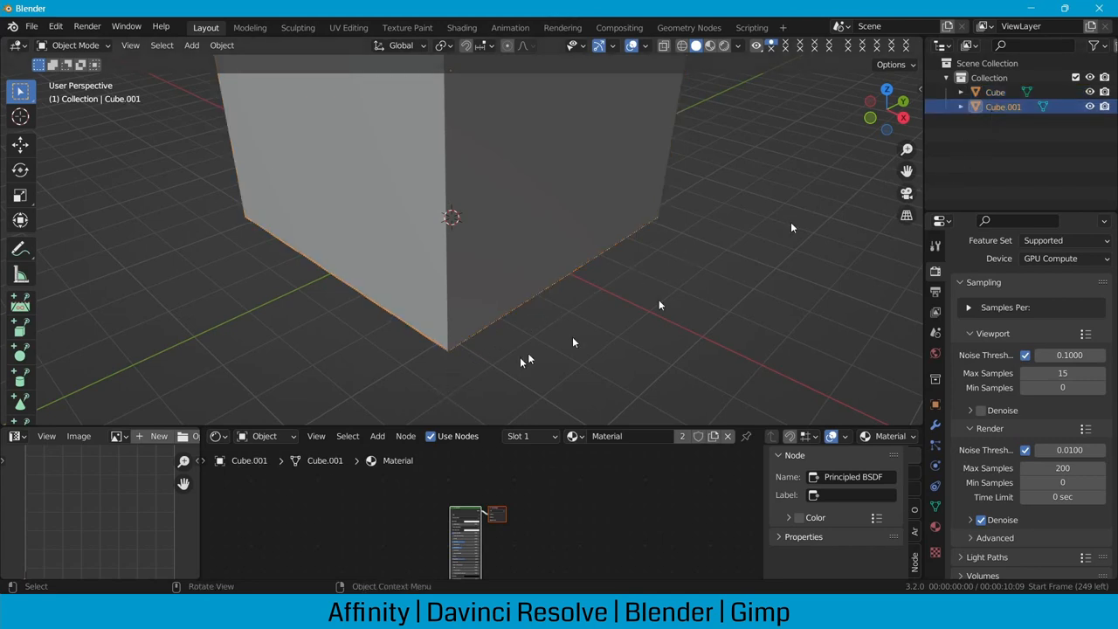
pyautogui.press('Tab')
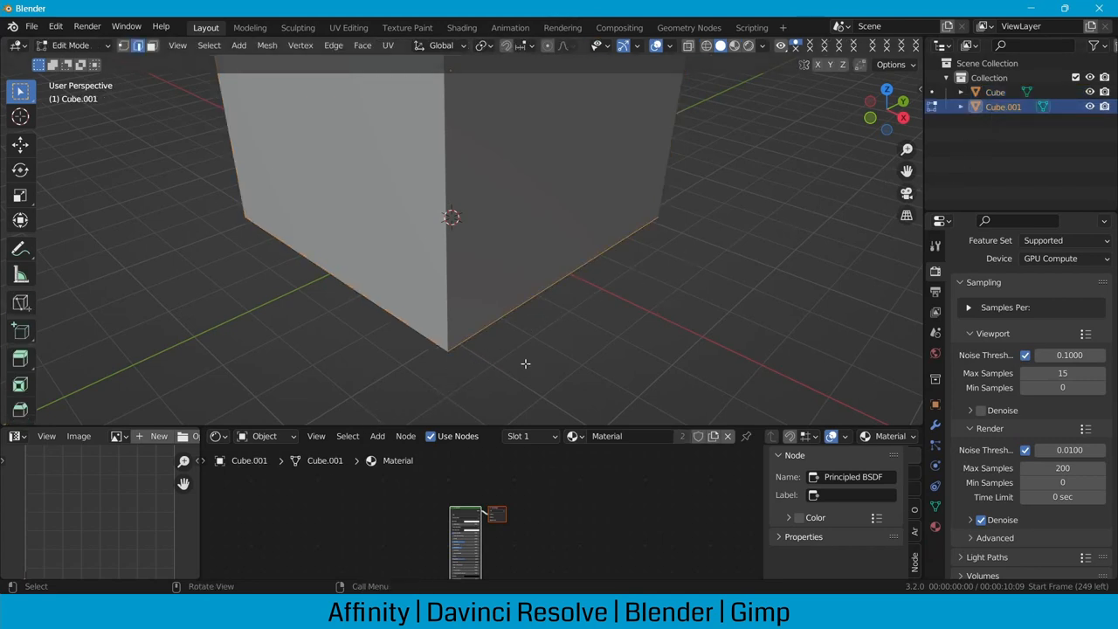
pyautogui.press('g')
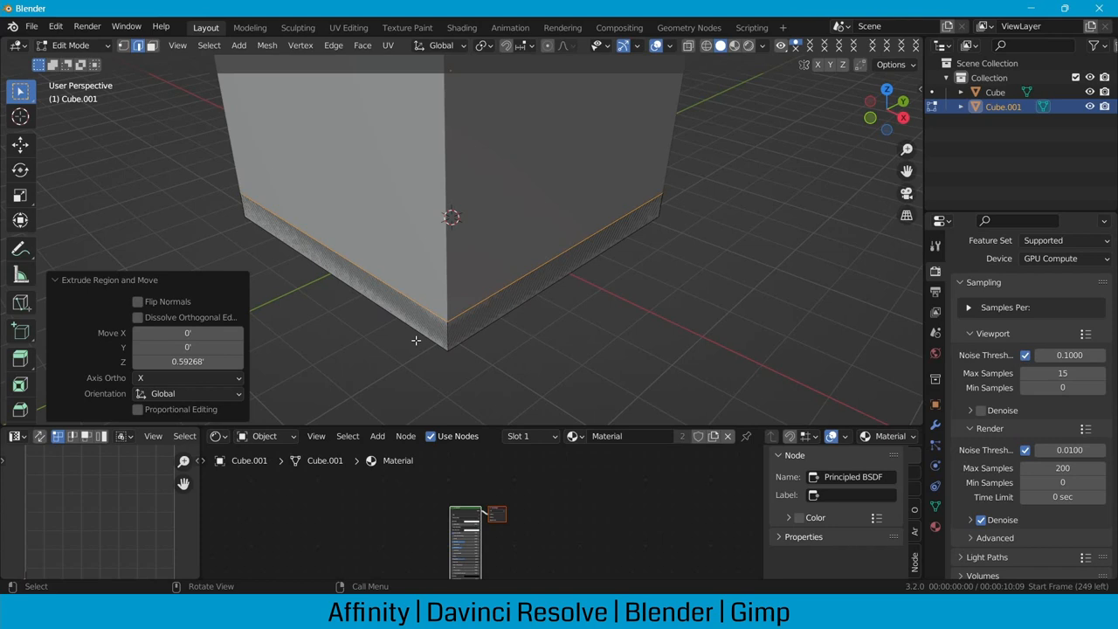
# Step: Scale the slab slightly past the cube's walls and return to Object Mode
pyautogui.press('s')
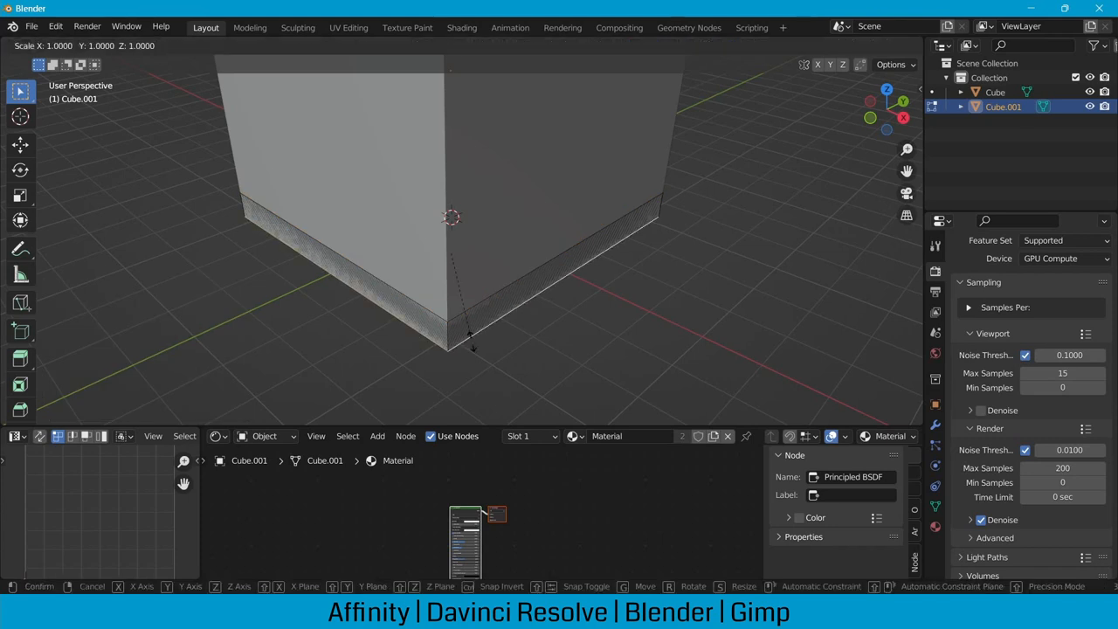
pyautogui.moveTo(469, 374)
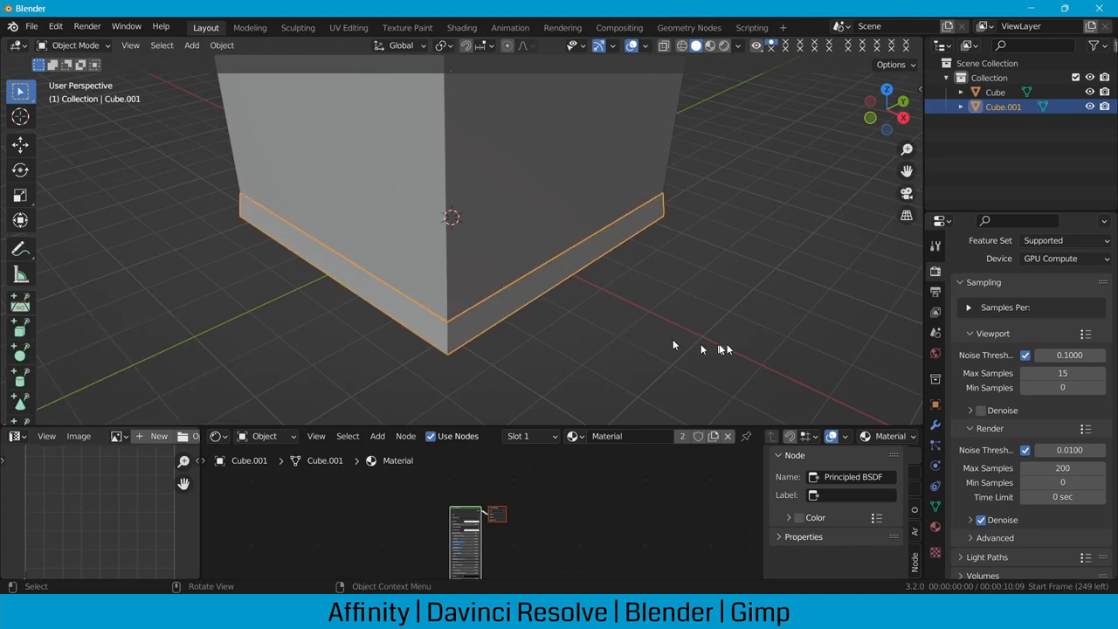
pyautogui.press('Tab')
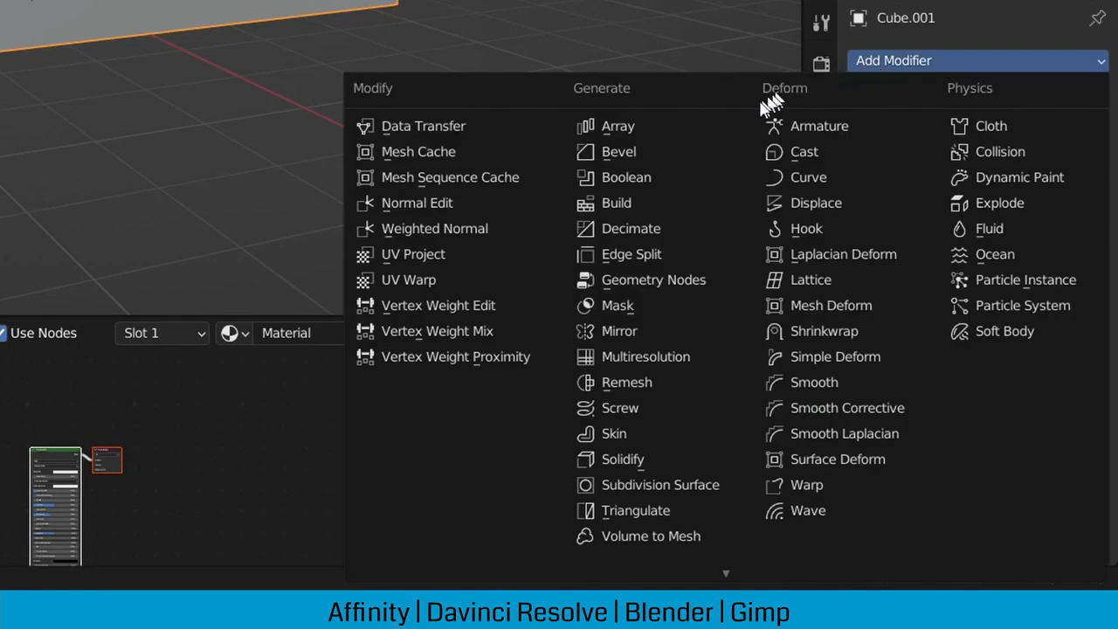
# Step: Add an Array modifier to the Cube.001 slab
pyautogui.click(619, 126)
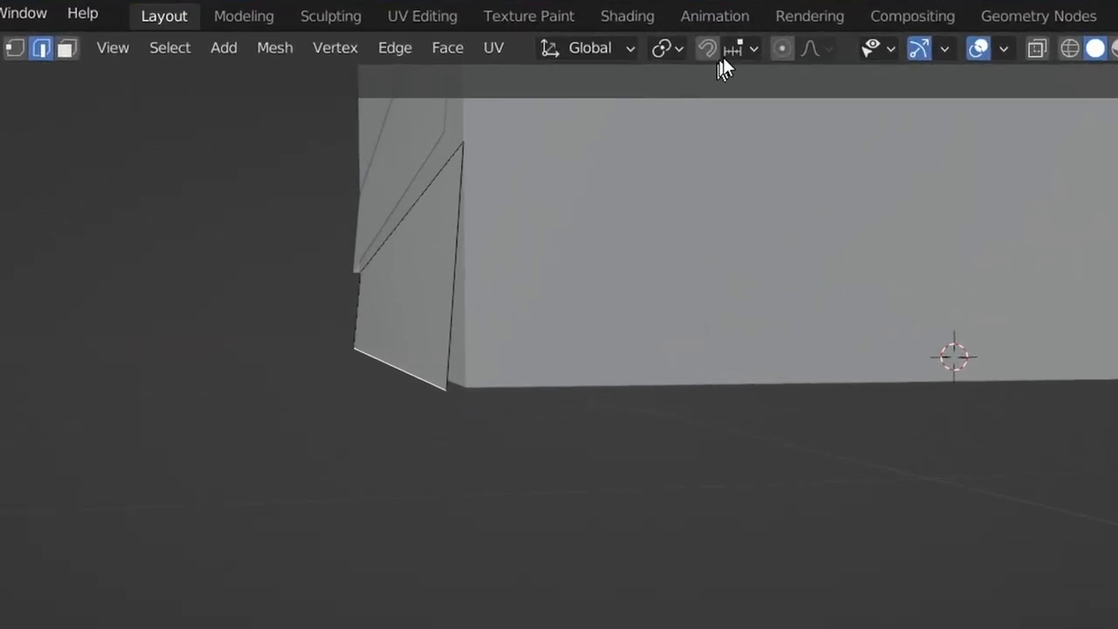
# Step: Slope the board outward so the Z-offset array copies overlap like clapboard
pyautogui.click(733, 49)
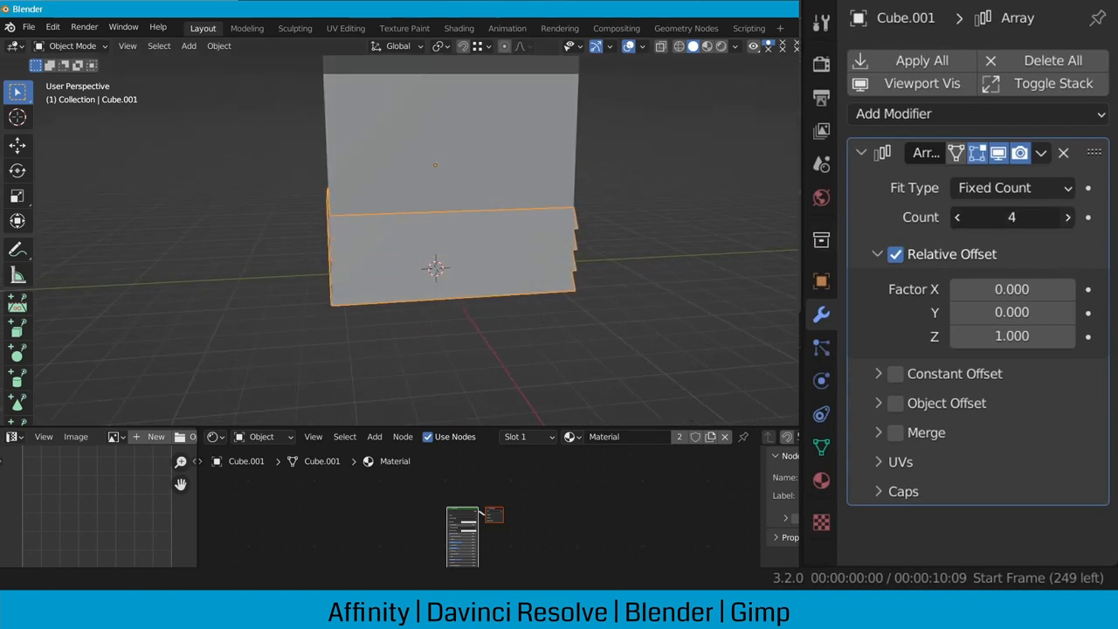
# Step: Raise the Array modifier count to 10 boards
pyautogui.click(1068, 216)
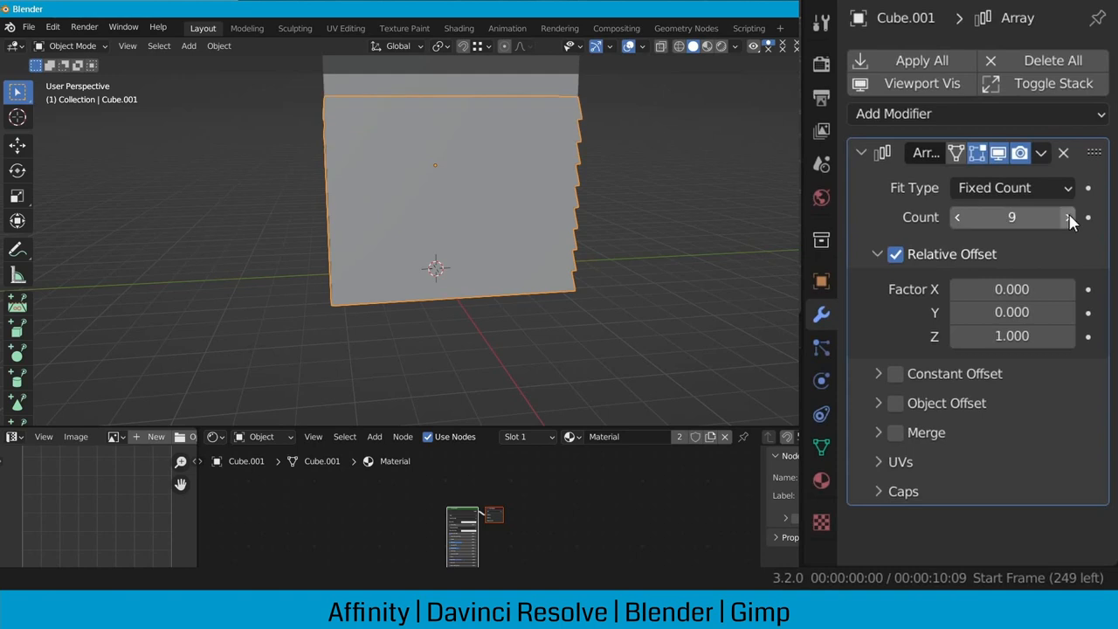
pyautogui.click(1070, 217)
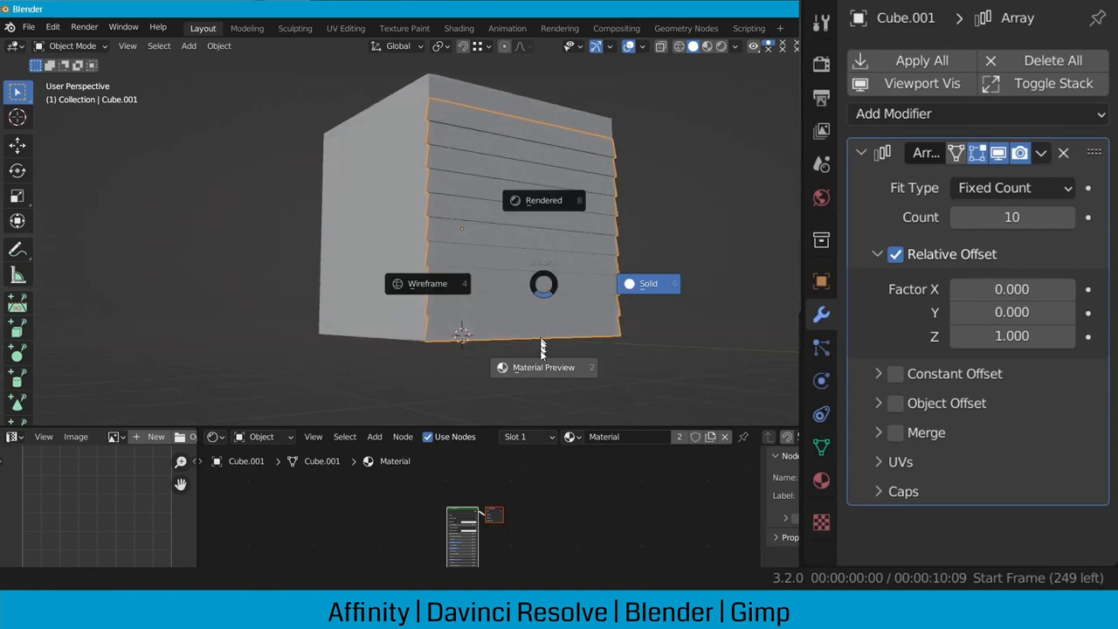
# Step: Switch to Material Preview and create Material.001 for the siding
pyautogui.click(648, 283)
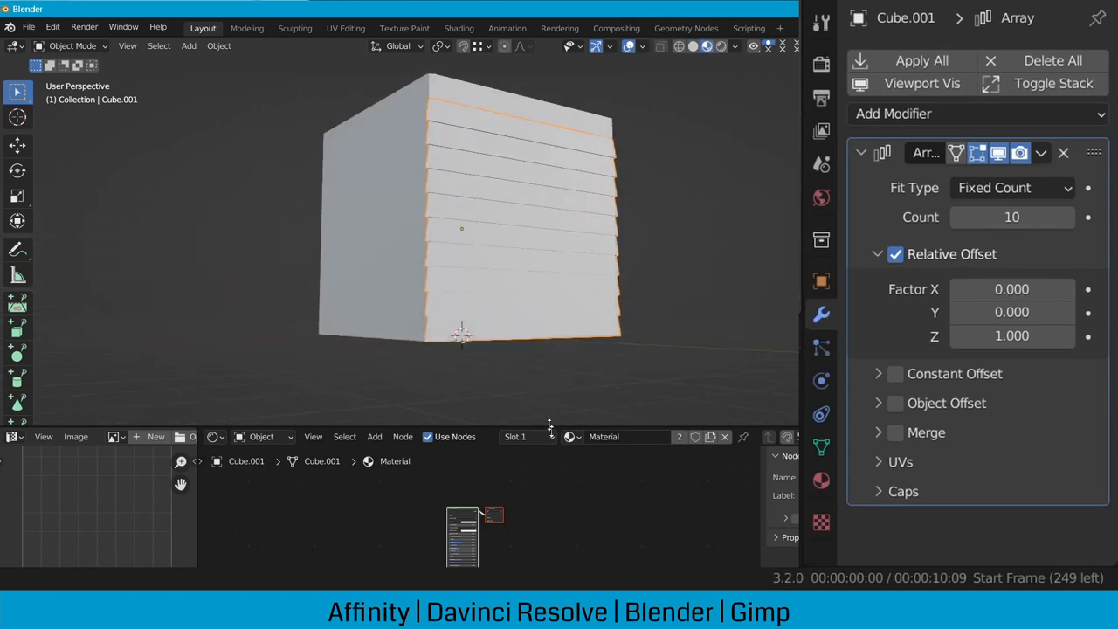
pyautogui.click(710, 437)
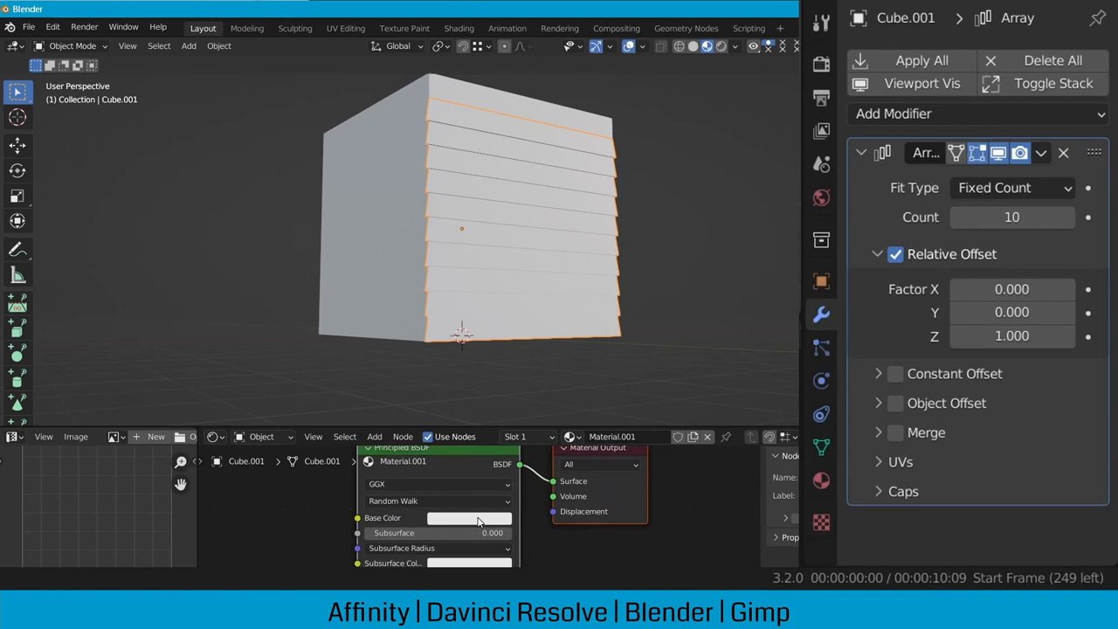
# Step: Set Material.001's Base Color to a peach tone and confirm it
pyautogui.click(469, 517)
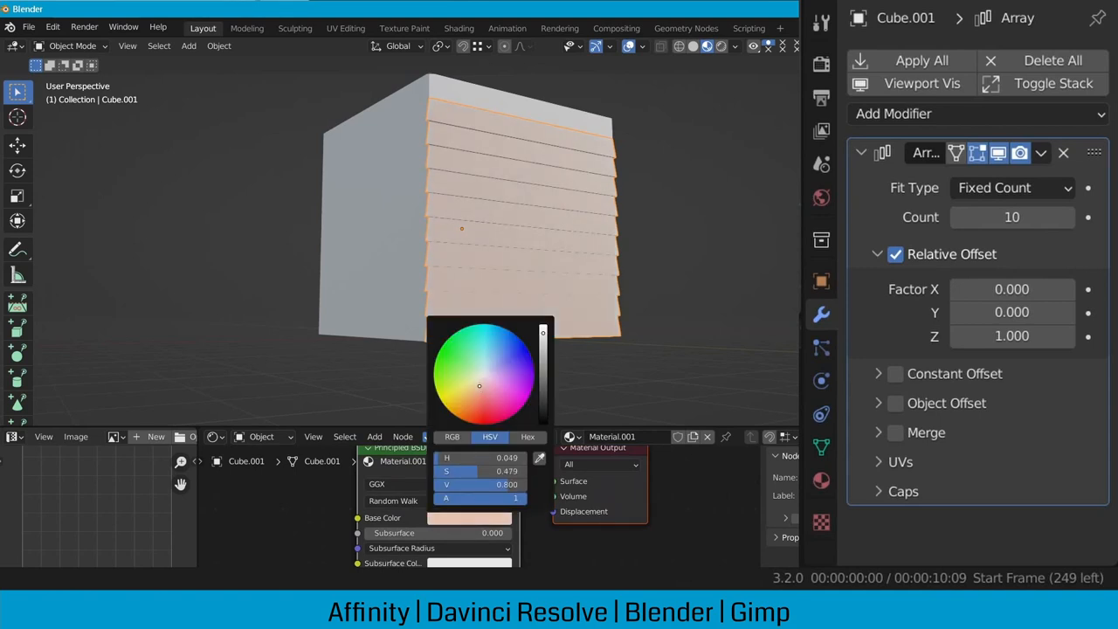
pyautogui.click(474, 394)
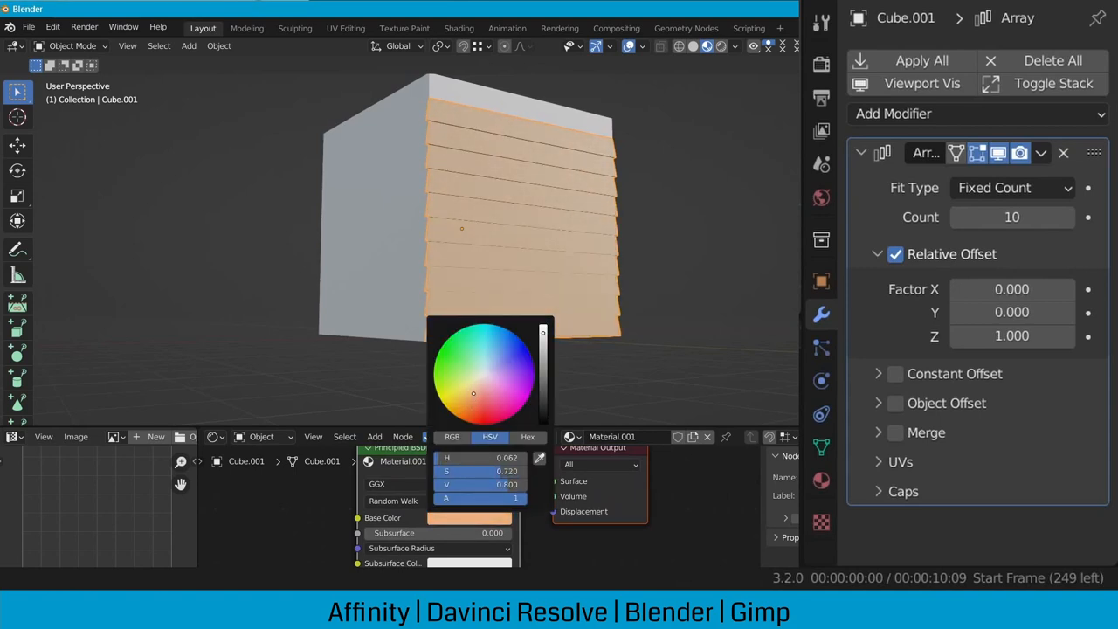
pyautogui.click(664, 269)
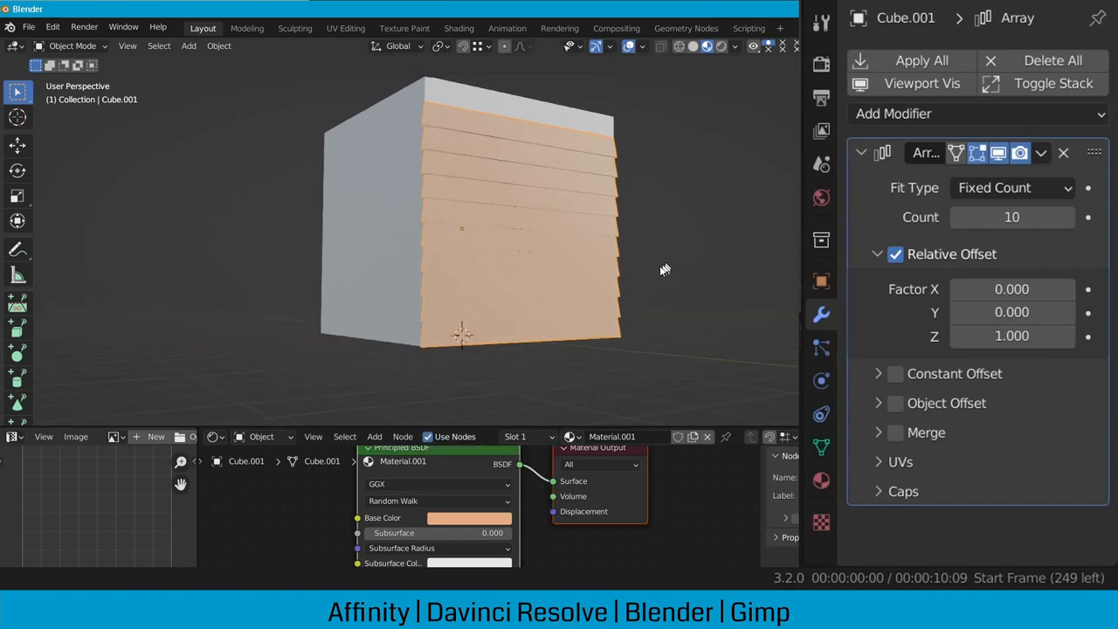